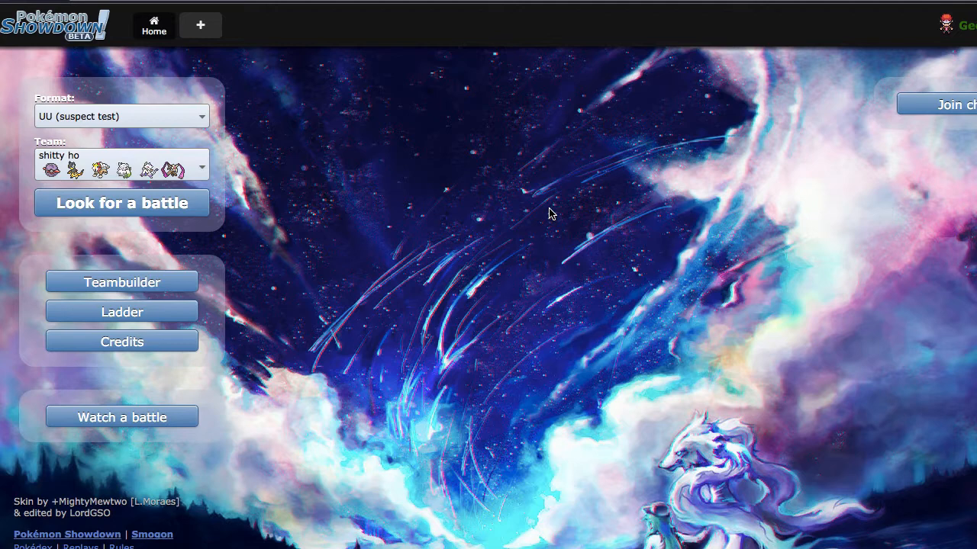
- Queue for a rated UU suspect test battle with the selected team
{"action": "left_click", "coordinate": [122, 203]}
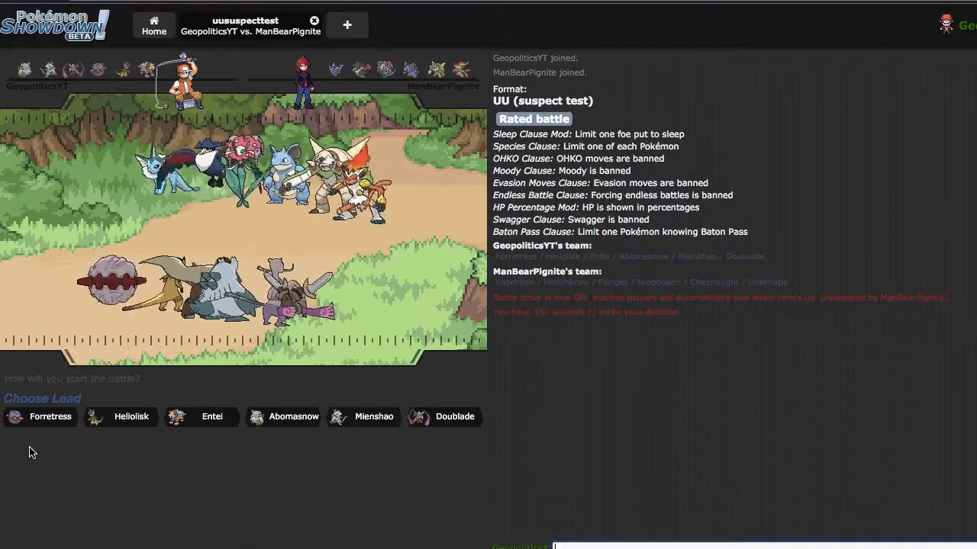
- Choose Forretress as the lead against the opponent's Infernape
{"action": "left_click", "coordinate": [49, 416]}
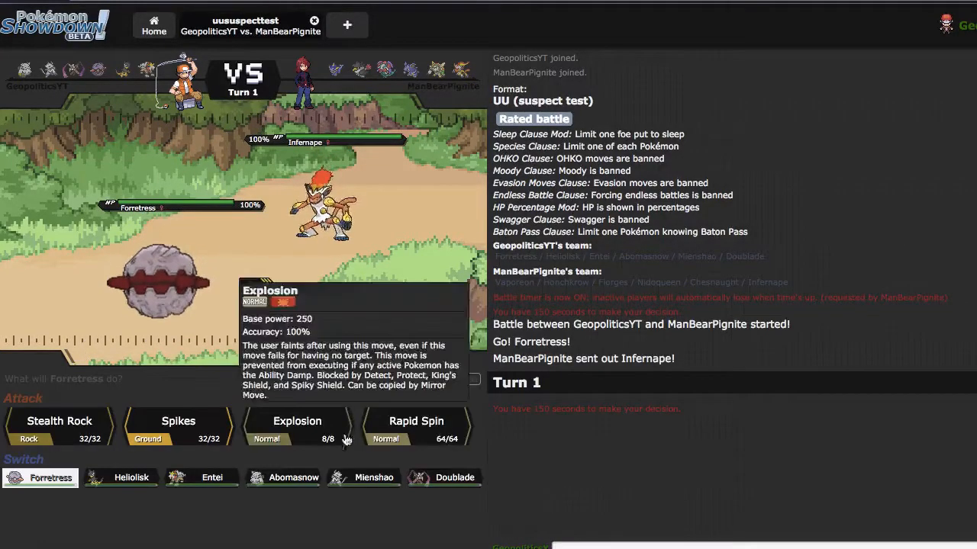
{"action": "mouse_move", "coordinate": [363, 476]}
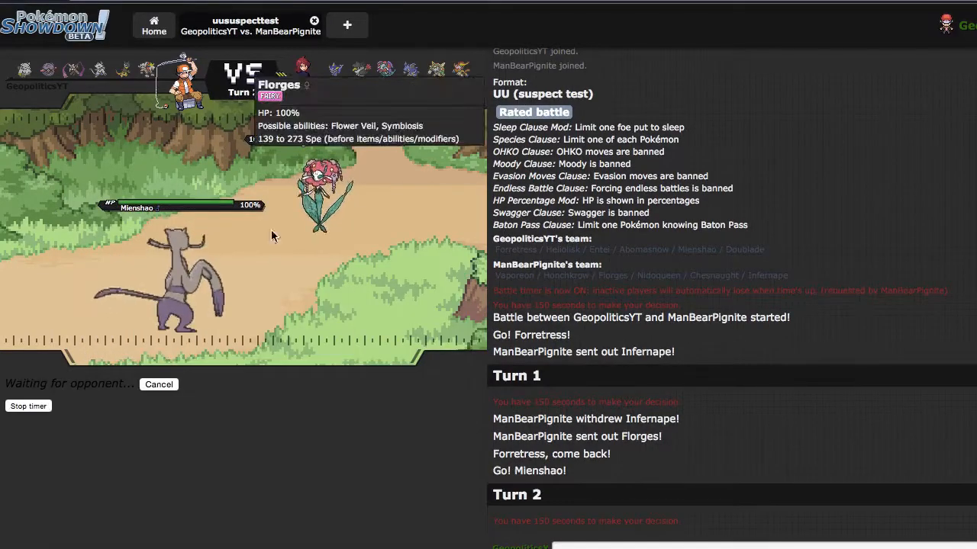
{"action": "mouse_move", "coordinate": [378, 348]}
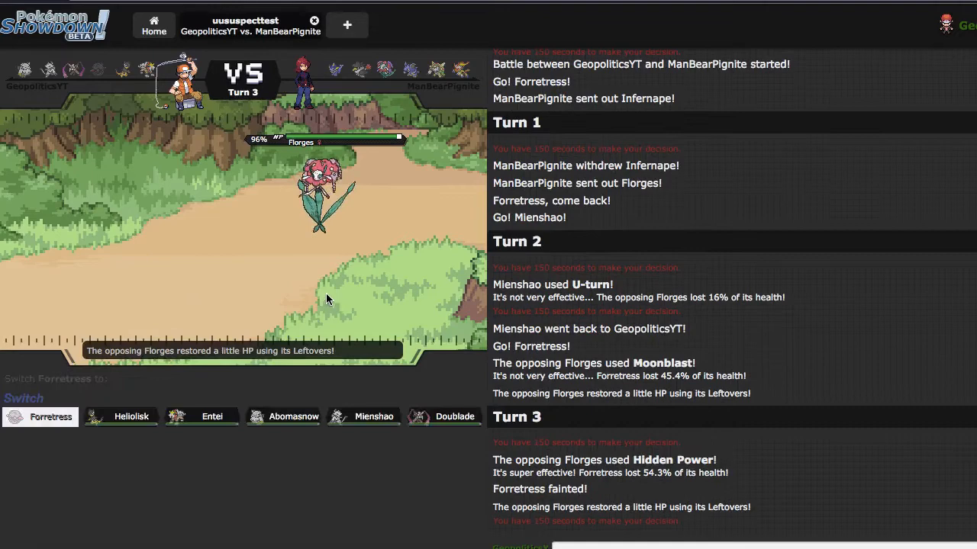
{"action": "mouse_move", "coordinate": [445, 319]}
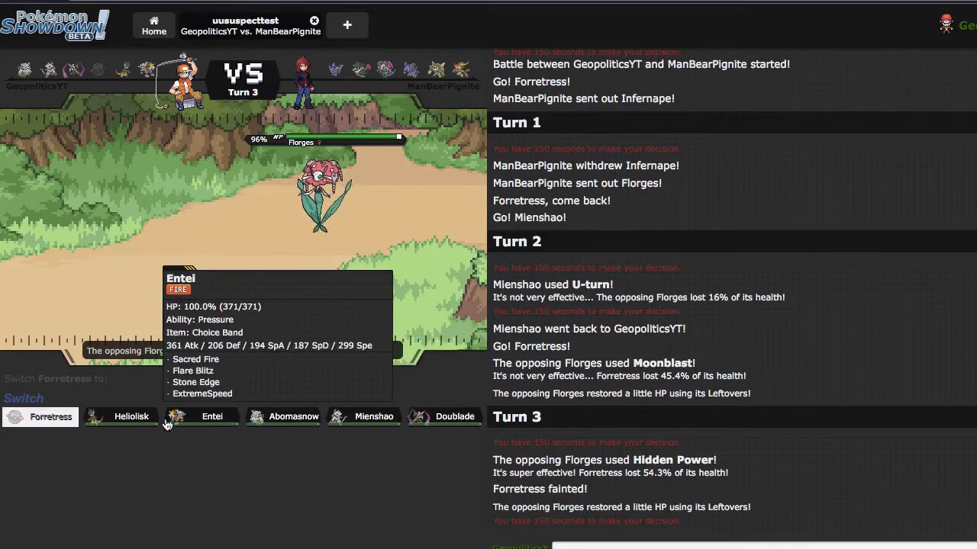
- Send in Entei, burn Vaporeon with Sacred Fire, then switch to Heliolisk against Nidoqueen
{"action": "left_click", "coordinate": [210, 416]}
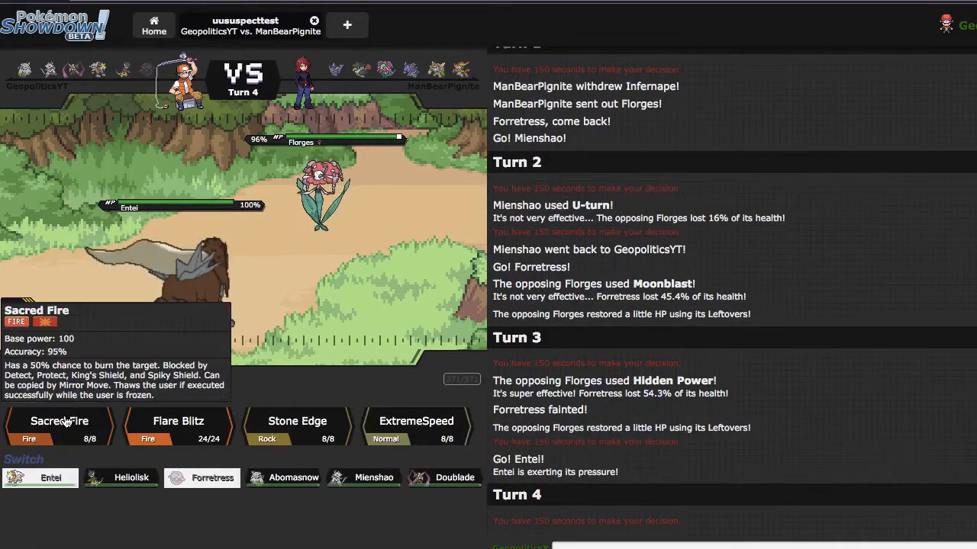
{"action": "left_click", "coordinate": [58, 421]}
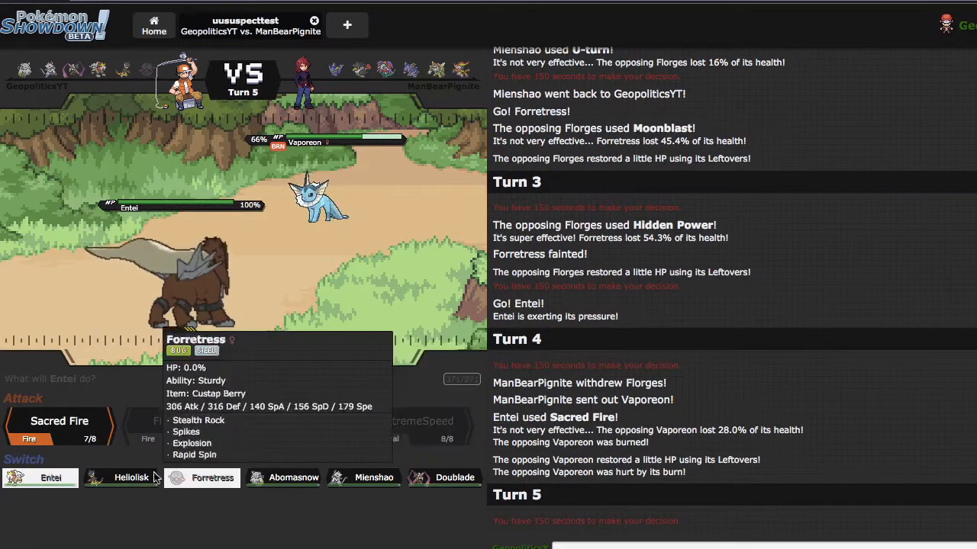
{"action": "left_click", "coordinate": [58, 421]}
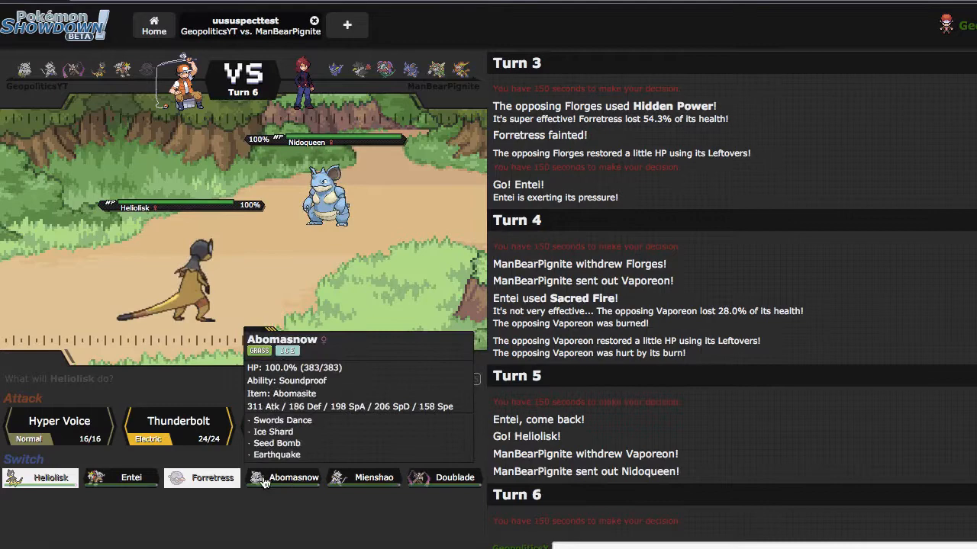
{"action": "mouse_move", "coordinate": [372, 476]}
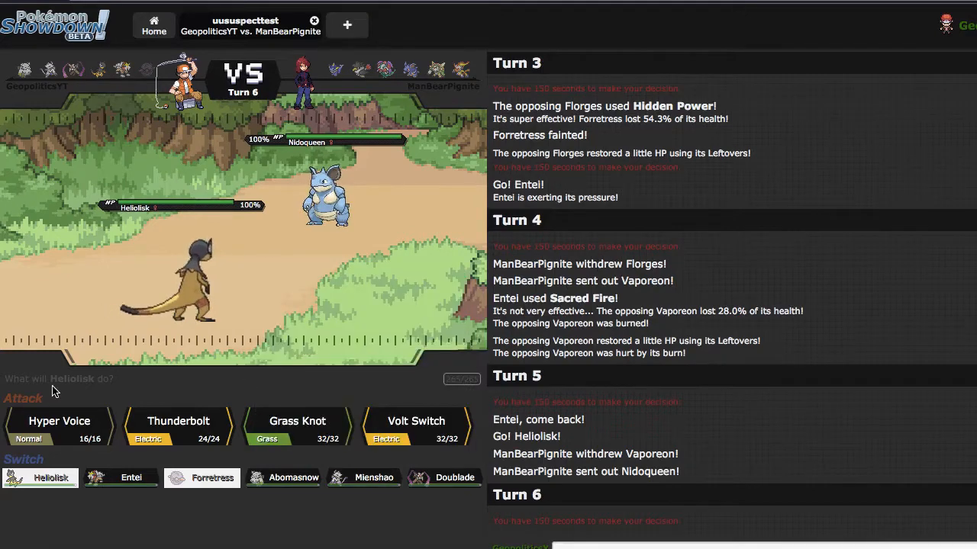
{"action": "mouse_move", "coordinate": [60, 422]}
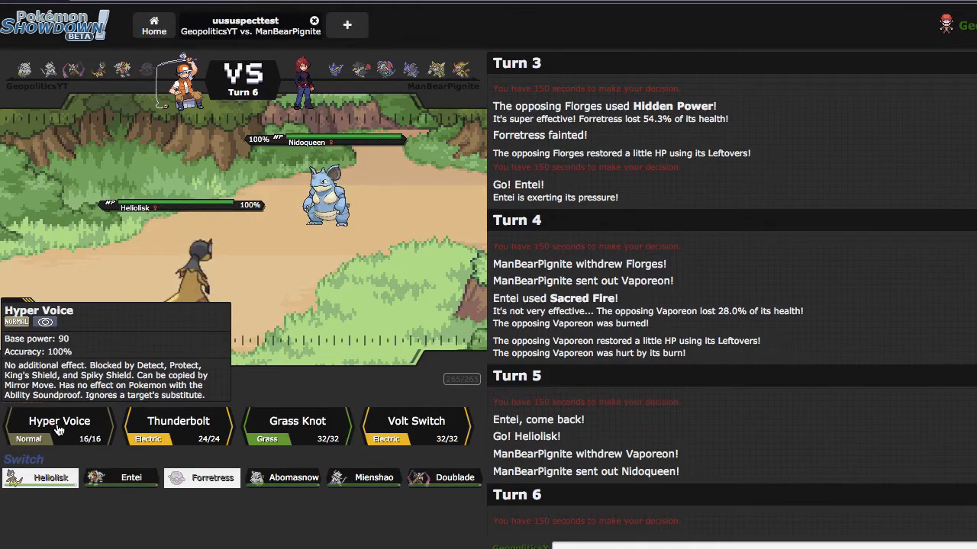
- Hit with Heliolisk's Hyper Voice, then Volt Switch into Entei against Florges
{"action": "left_click", "coordinate": [58, 421]}
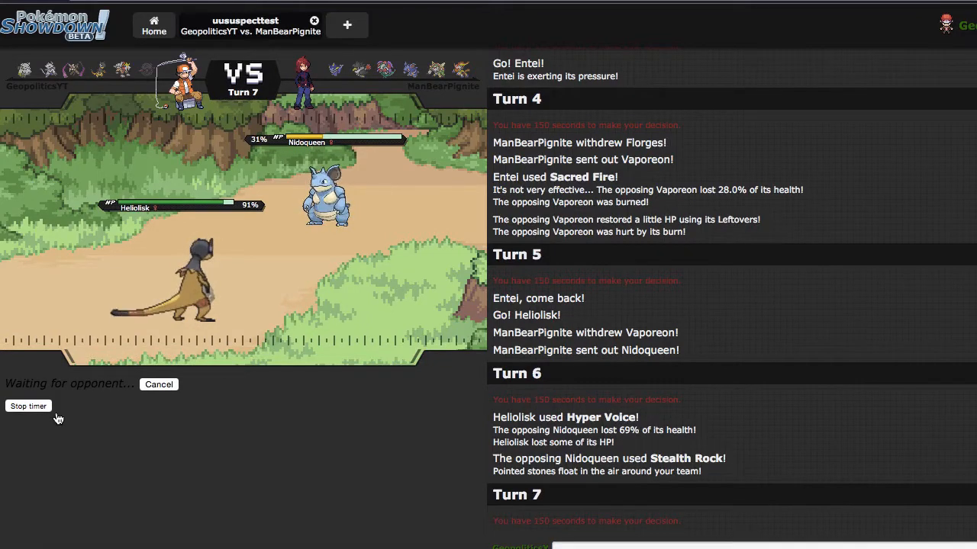
{"action": "mouse_move", "coordinate": [389, 143]}
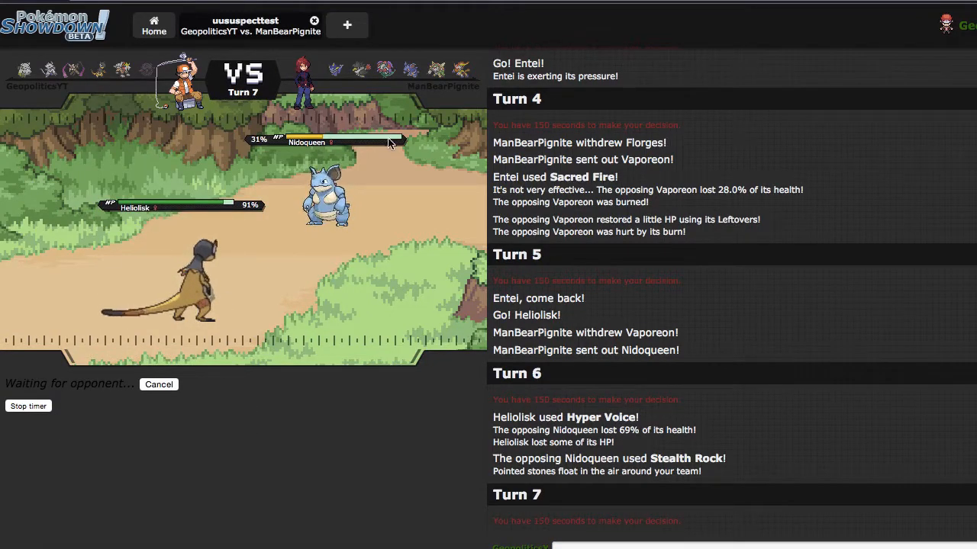
{"action": "mouse_move", "coordinate": [428, 430]}
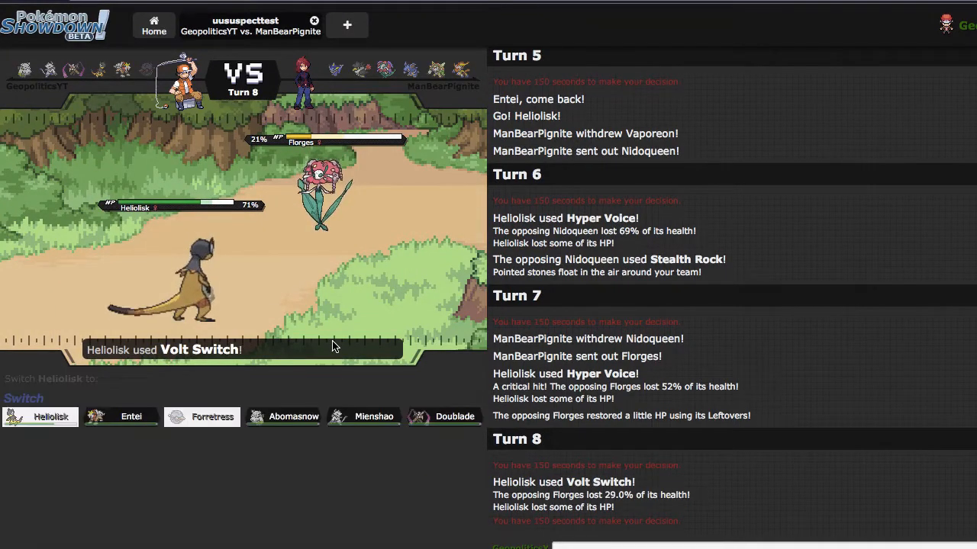
{"action": "mouse_move", "coordinate": [131, 417]}
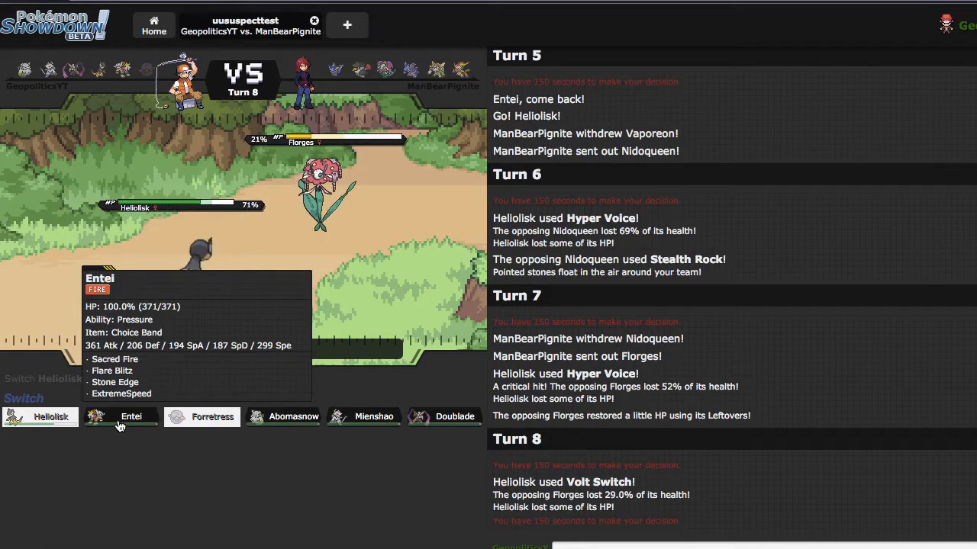
{"action": "left_click", "coordinate": [131, 416]}
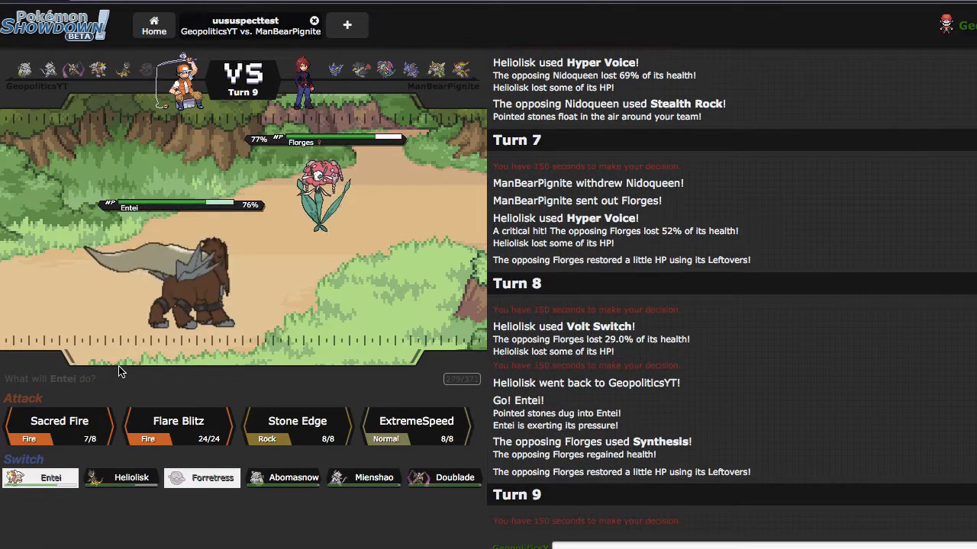
{"action": "mouse_move", "coordinate": [296, 421]}
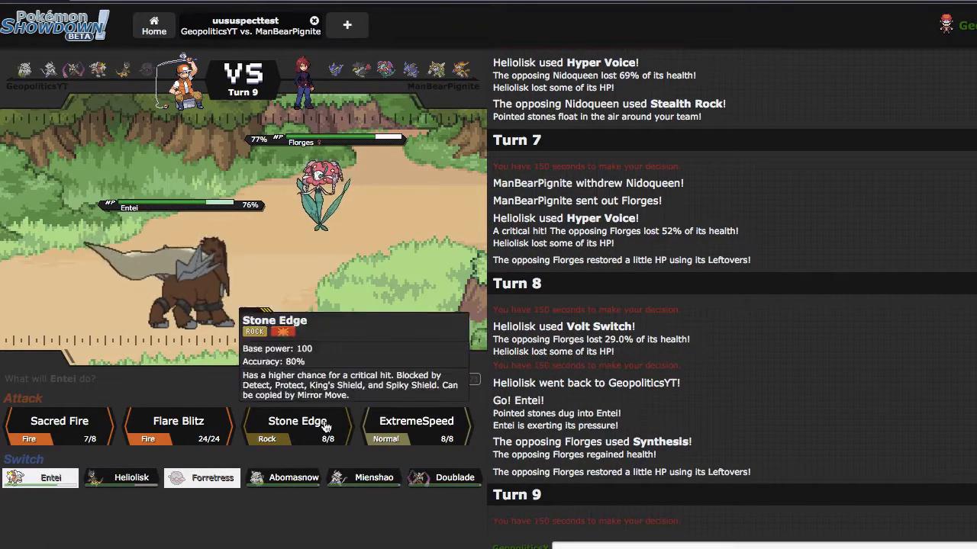
{"action": "mouse_move", "coordinate": [332, 72]}
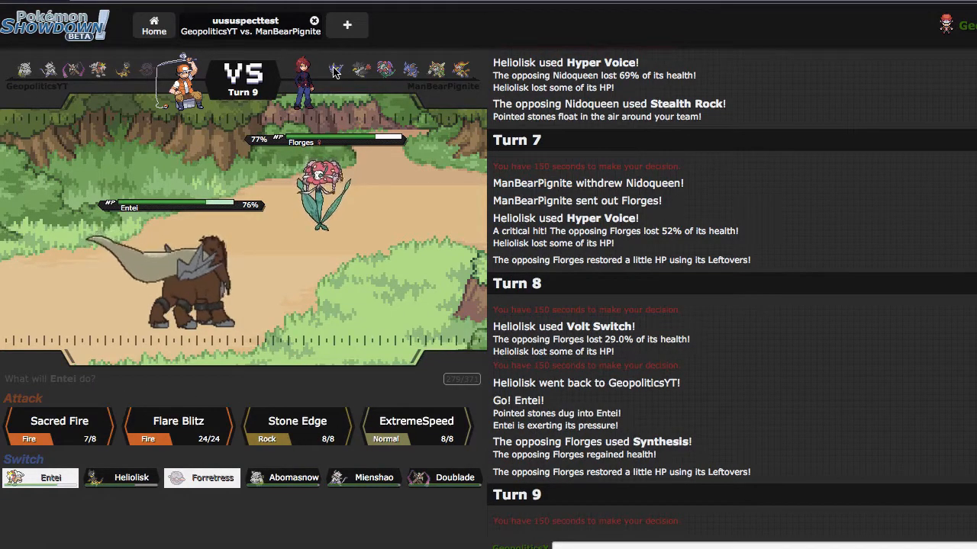
{"action": "mouse_move", "coordinate": [335, 69]}
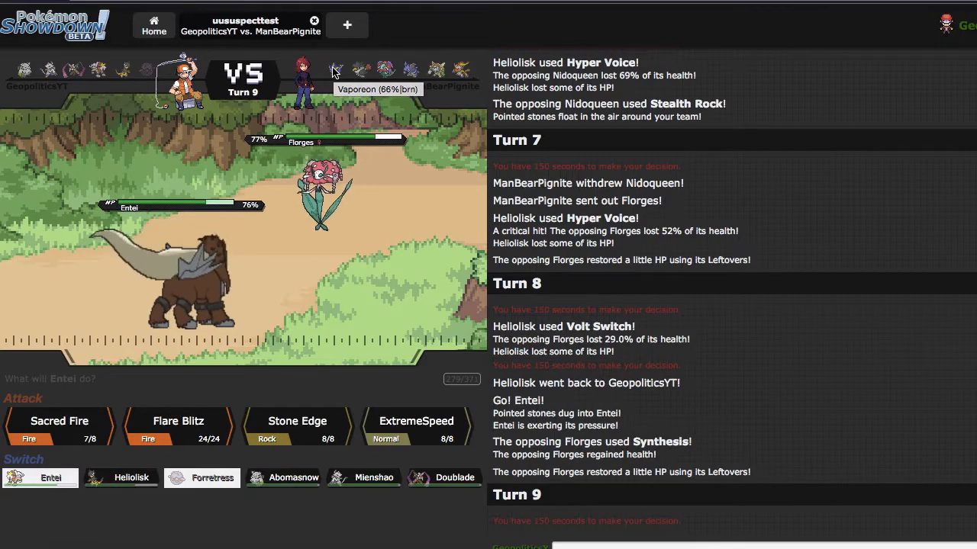
- Scroll back through the battle log before Entei's Sacred Fire turn
{"action": "scroll", "scroll_direction": "up", "scroll_amount": 3}
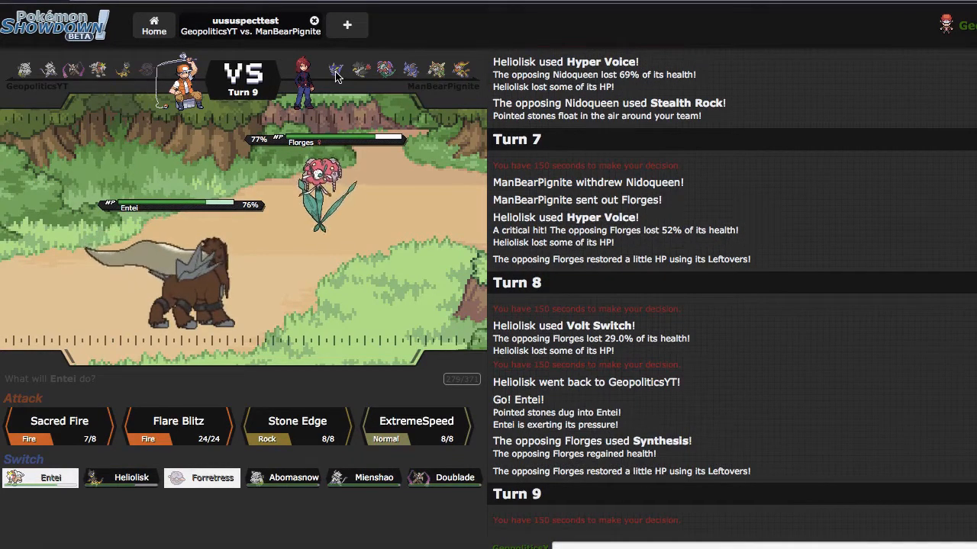
{"action": "mouse_move", "coordinate": [336, 70]}
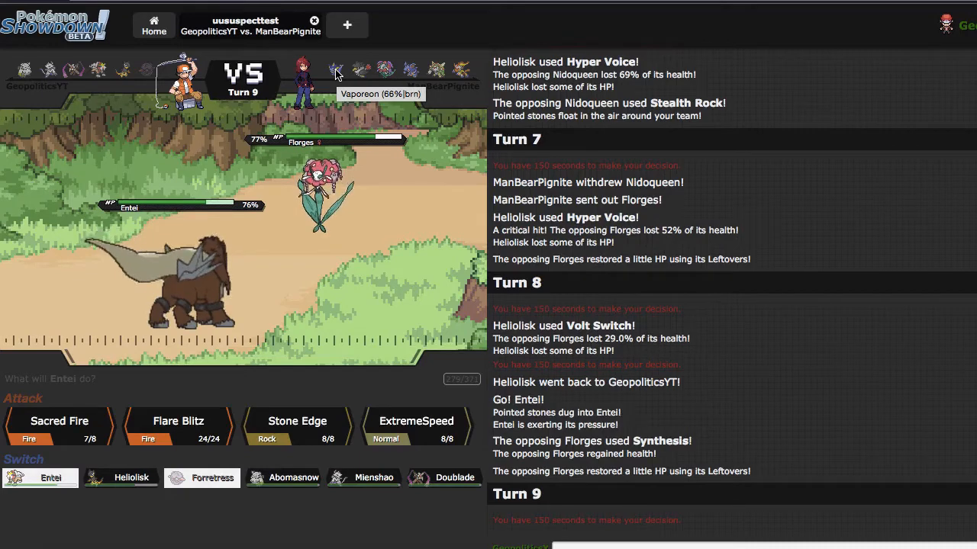
{"action": "mouse_move", "coordinate": [57, 426]}
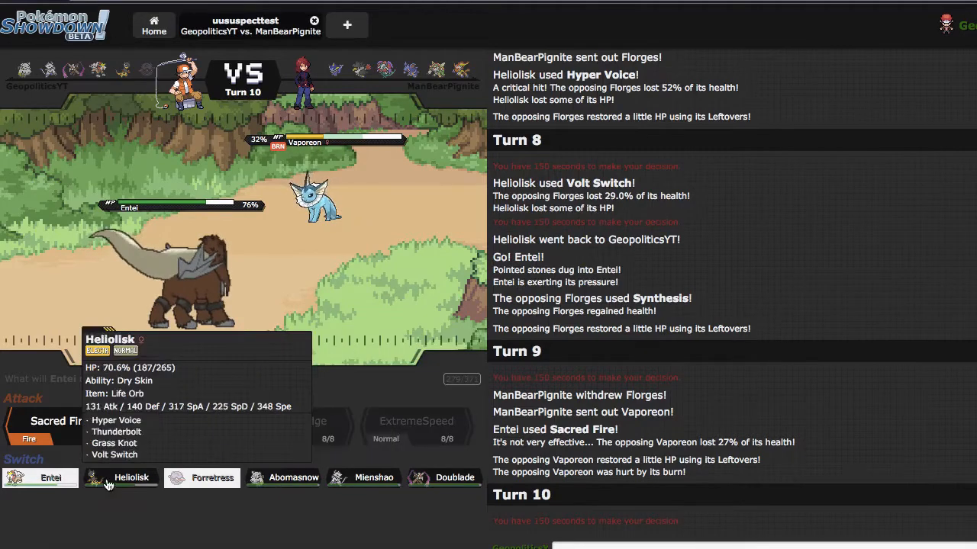
- Switch Entei to Heliolisk, then have Doublade Shadow Sneak Vaporeon and the incoming Infernape
{"action": "left_click", "coordinate": [131, 478]}
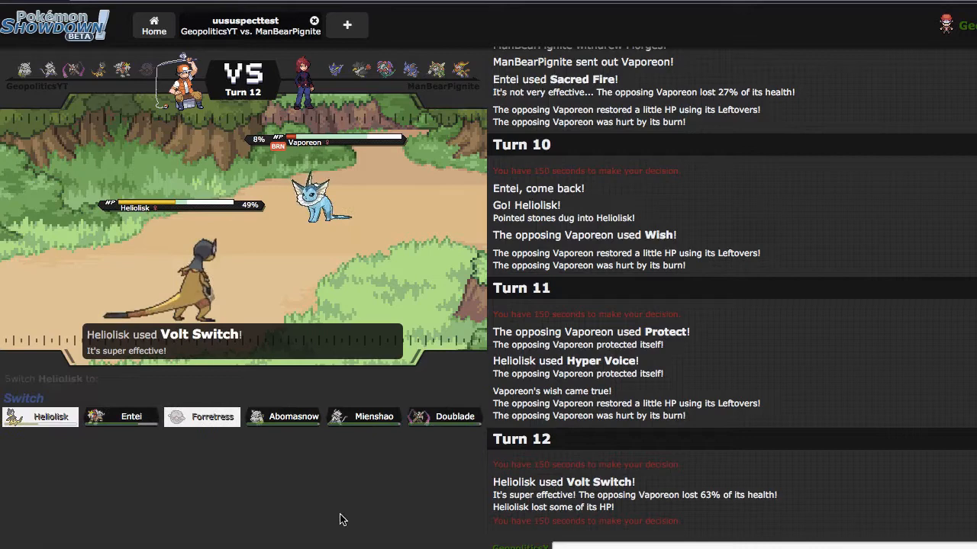
{"action": "mouse_move", "coordinate": [455, 417]}
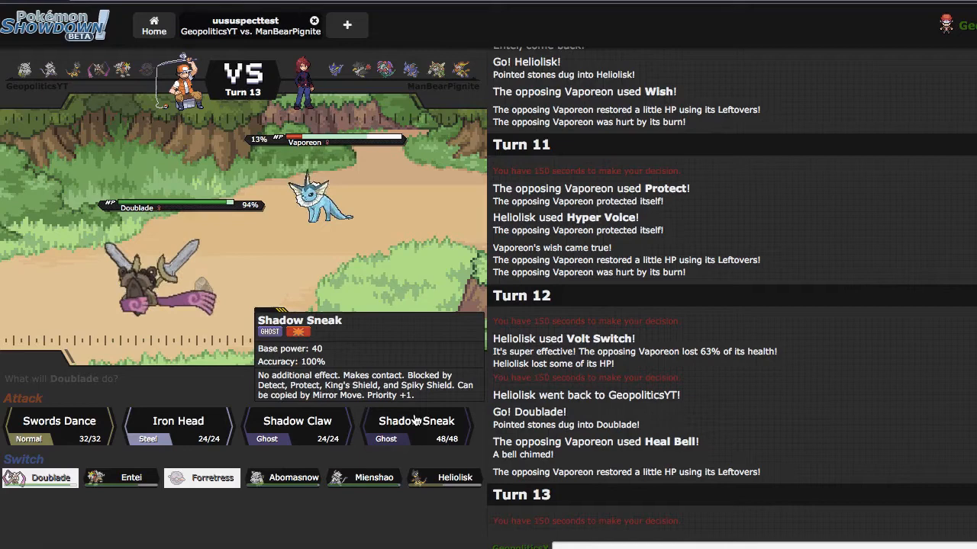
{"action": "left_click", "coordinate": [417, 421]}
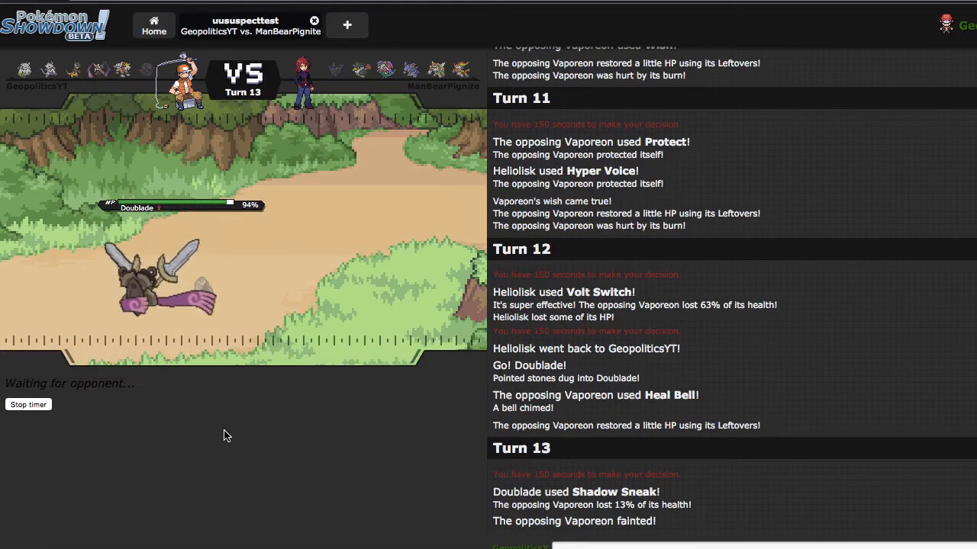
{"action": "mouse_move", "coordinate": [112, 47]}
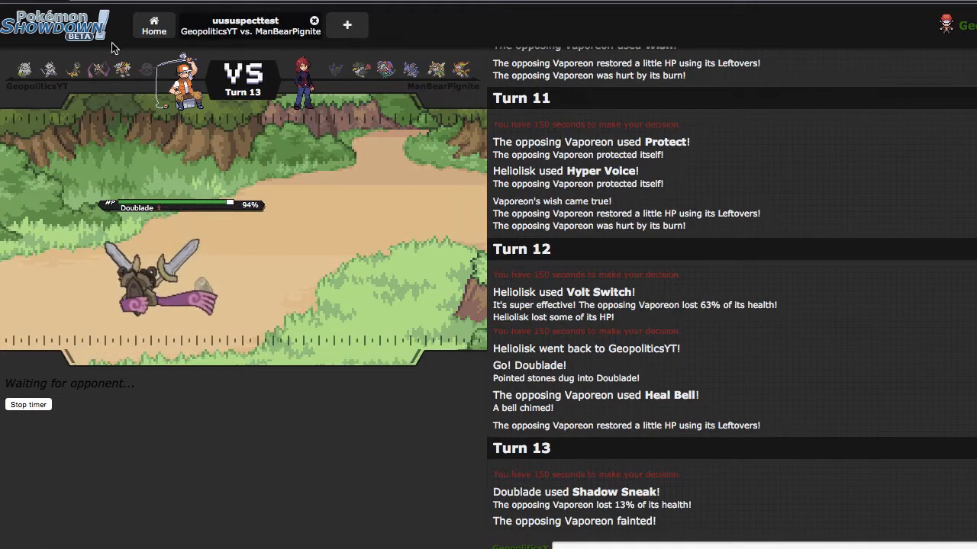
{"action": "mouse_move", "coordinate": [122, 70]}
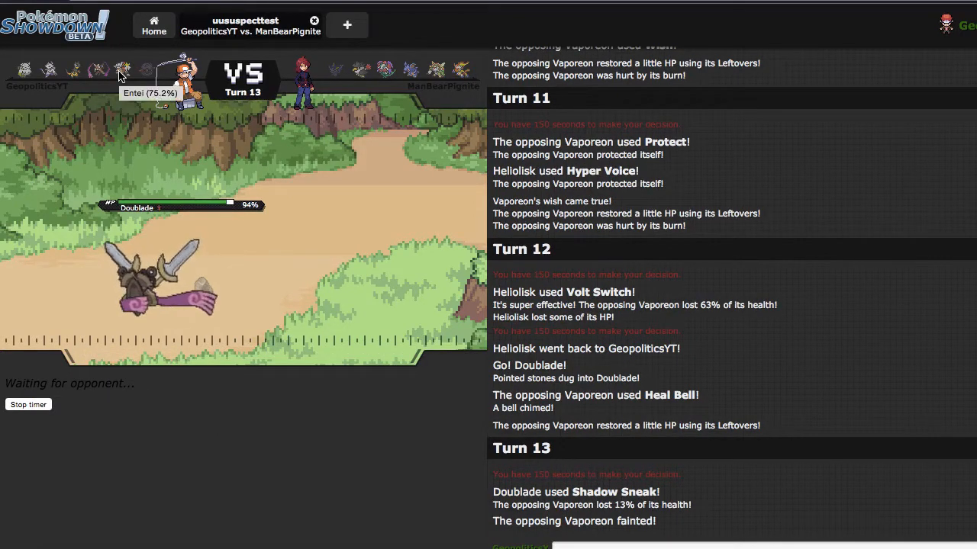
{"action": "mouse_move", "coordinate": [385, 427]}
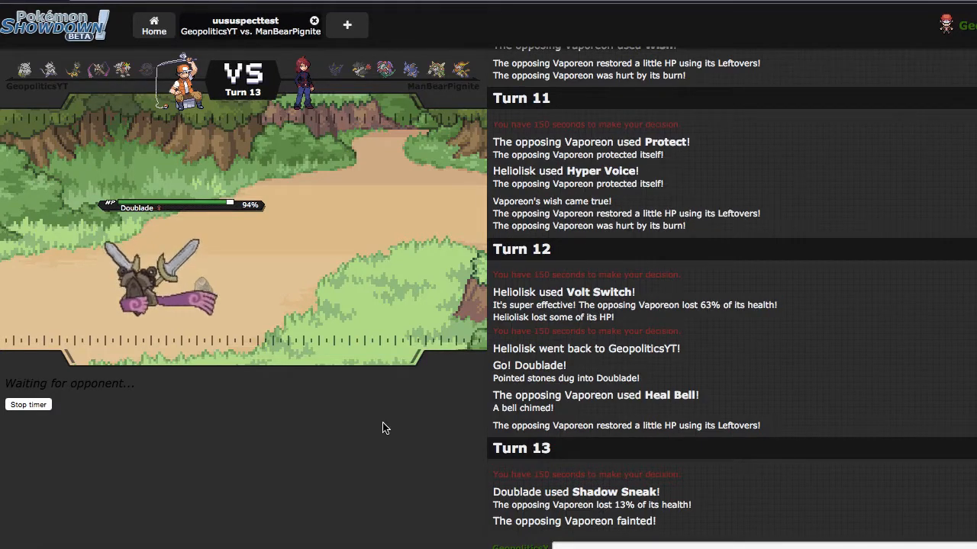
{"action": "mouse_move", "coordinate": [382, 144]}
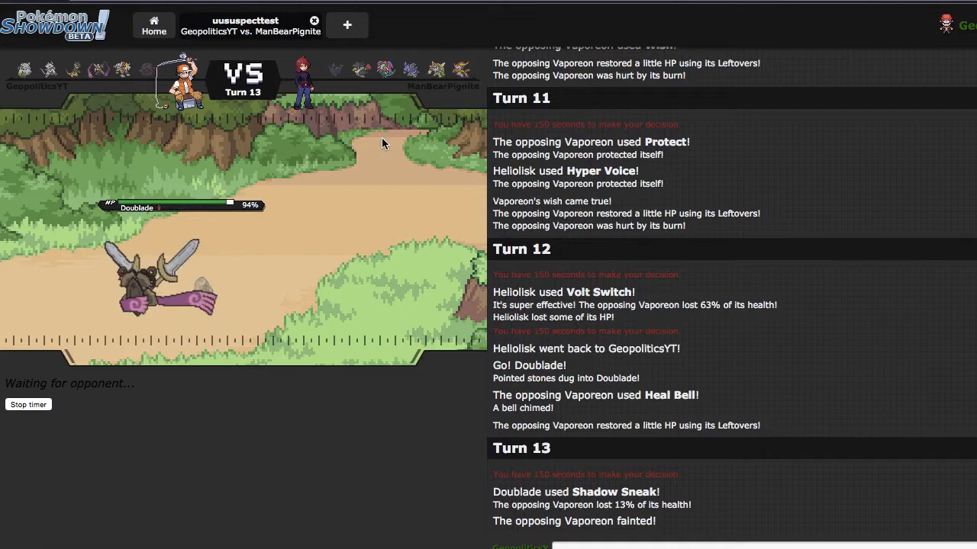
{"action": "mouse_move", "coordinate": [412, 73]}
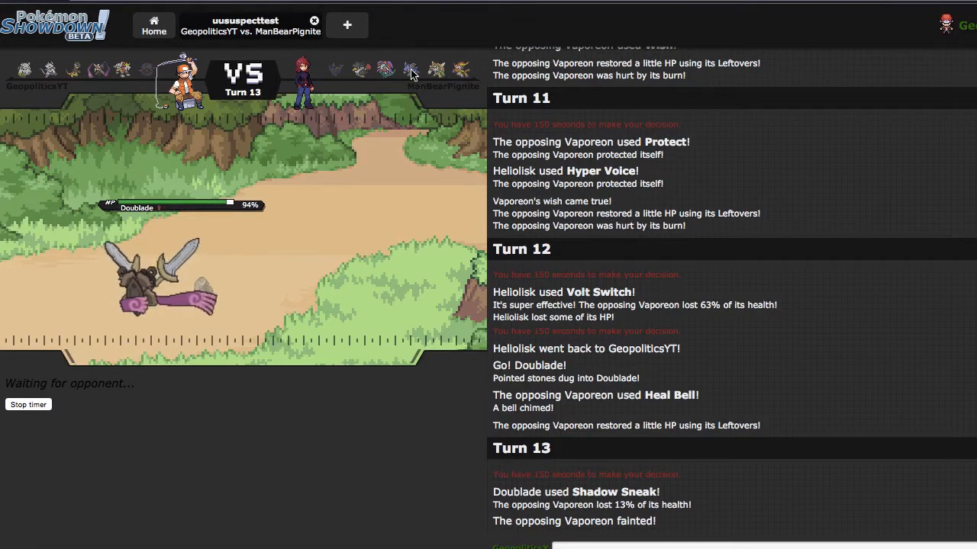
{"action": "mouse_move", "coordinate": [385, 69]}
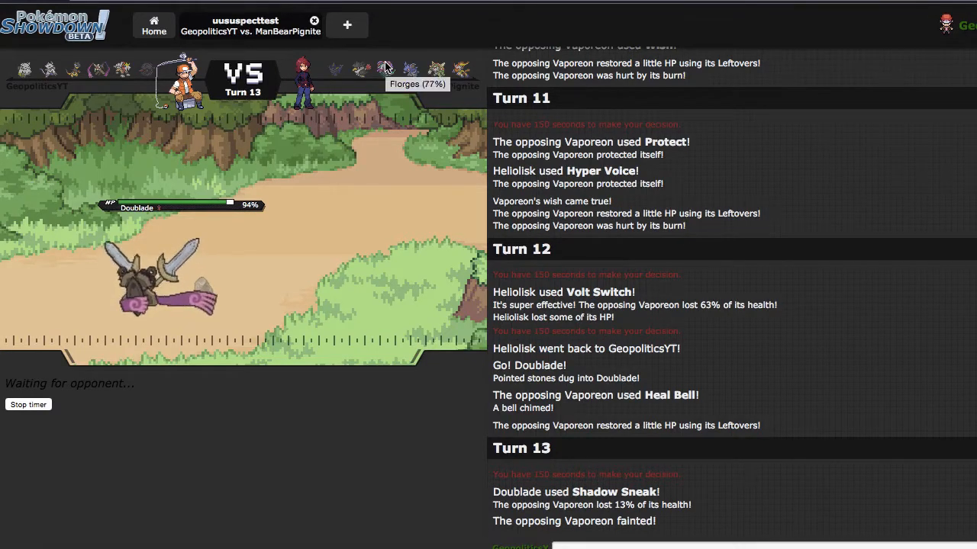
{"action": "mouse_move", "coordinate": [435, 70]}
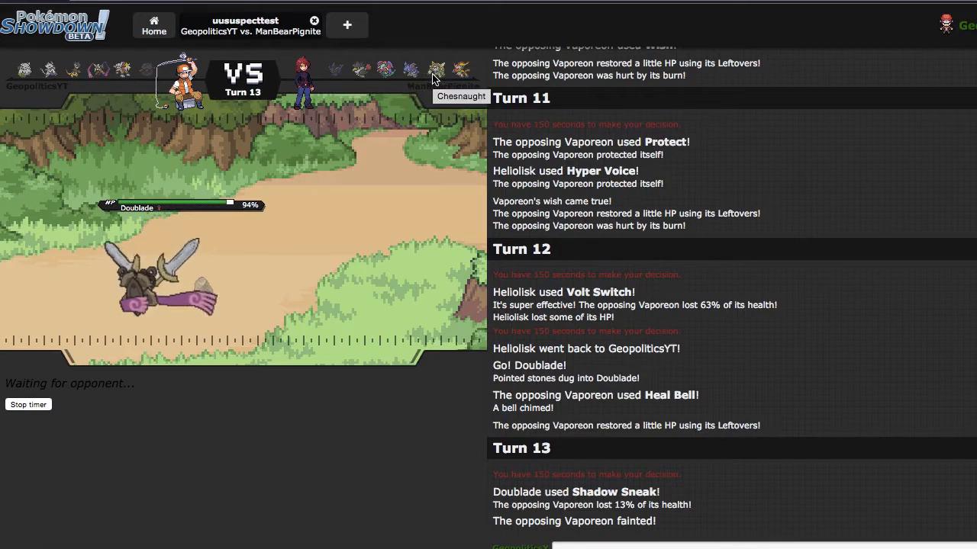
{"action": "mouse_move", "coordinate": [389, 242]}
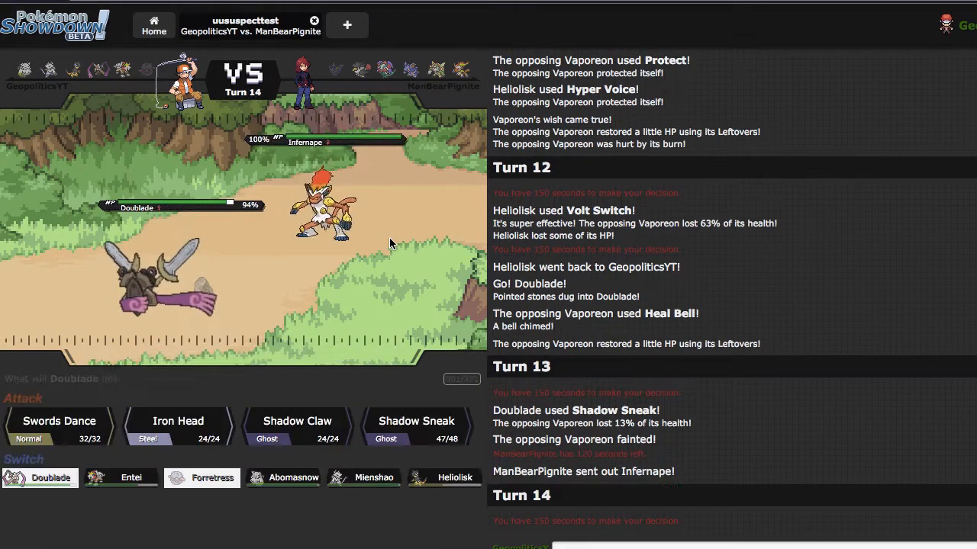
{"action": "mouse_move", "coordinate": [415, 422]}
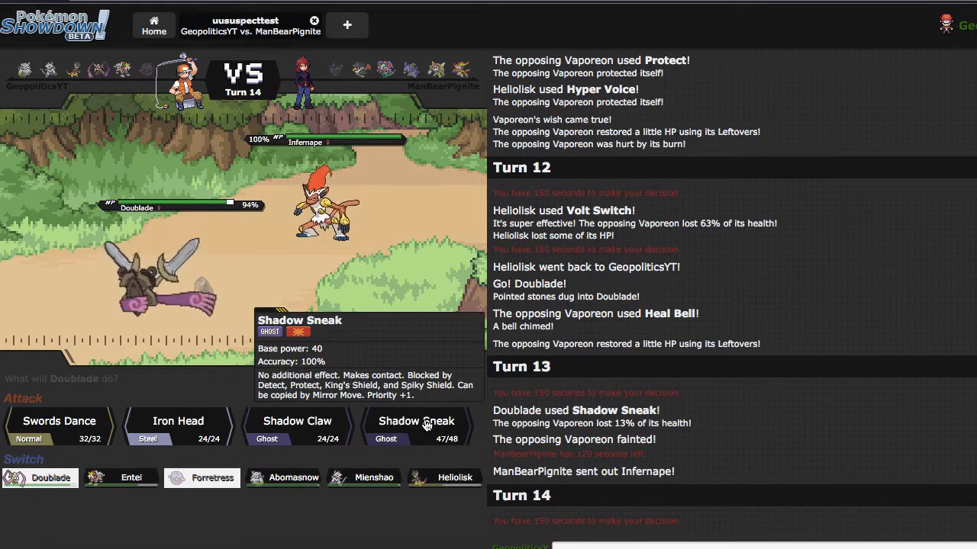
{"action": "left_click", "coordinate": [415, 421]}
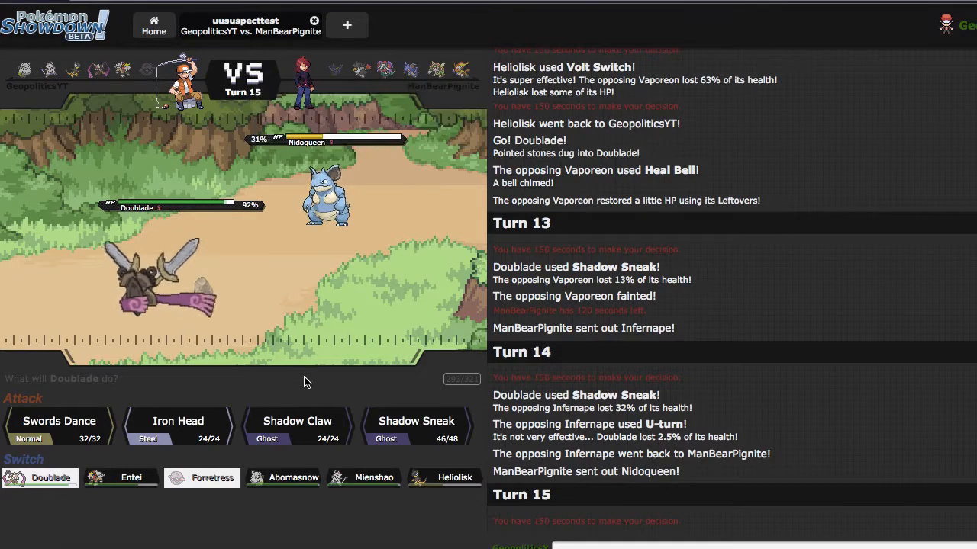
{"action": "mouse_move", "coordinate": [455, 476]}
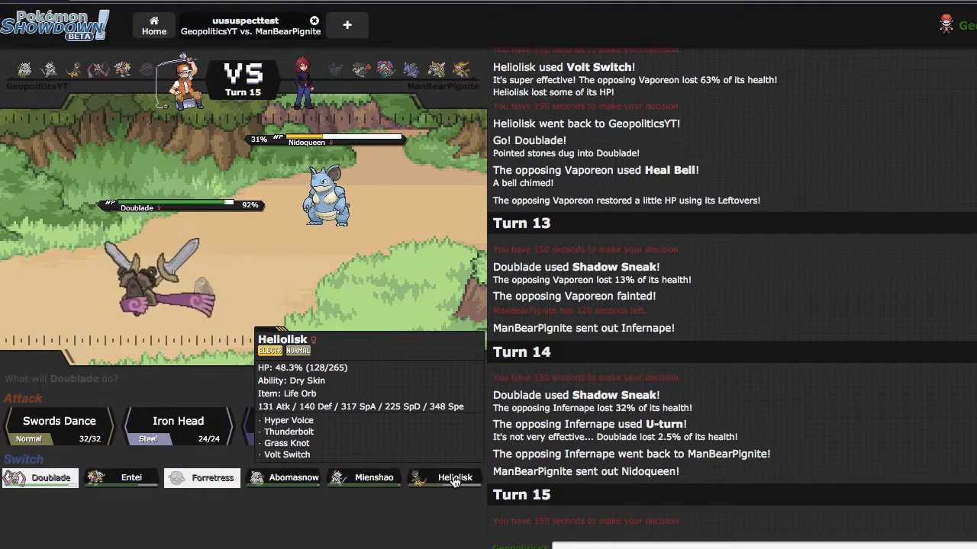
- Switch Doublade to Heliolisk, then replace the fainted Heliolisk with Entei for Sacred Fire
{"action": "left_click", "coordinate": [455, 477]}
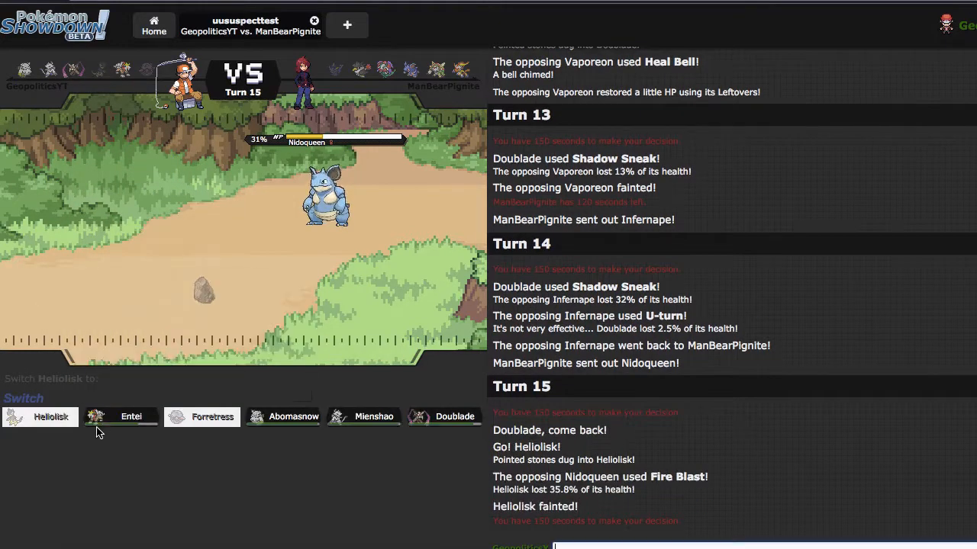
{"action": "left_click", "coordinate": [51, 417]}
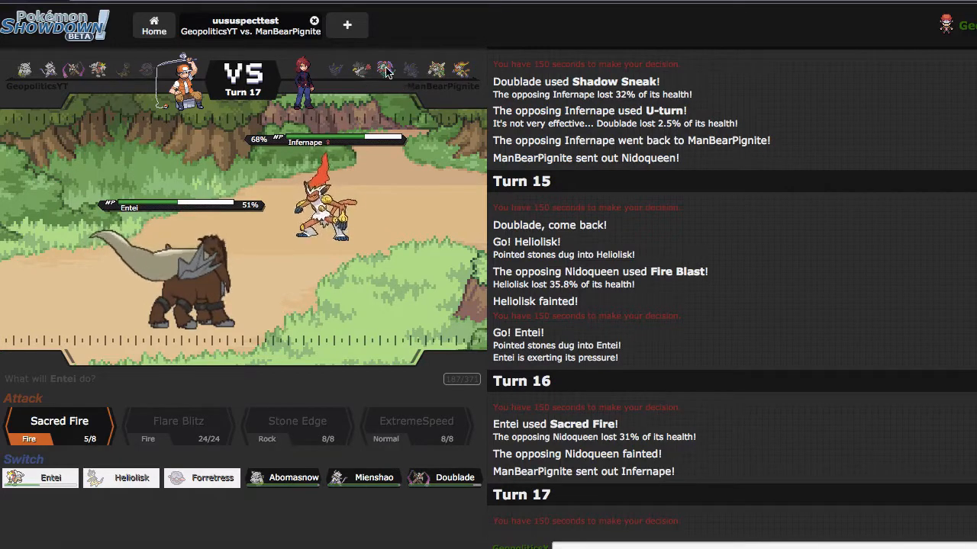
{"action": "mouse_move", "coordinate": [360, 70]}
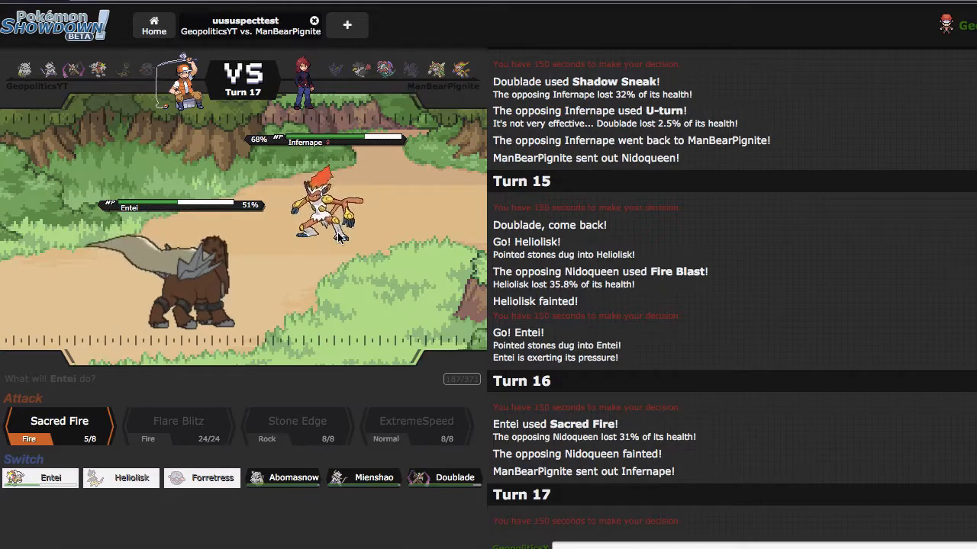
{"action": "mouse_move", "coordinate": [374, 476]}
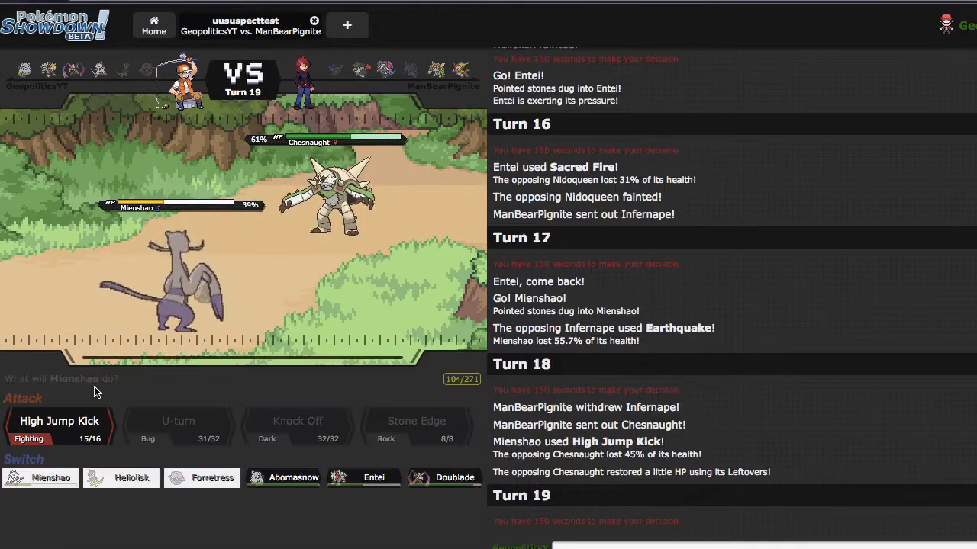
{"action": "mouse_move", "coordinate": [58, 424]}
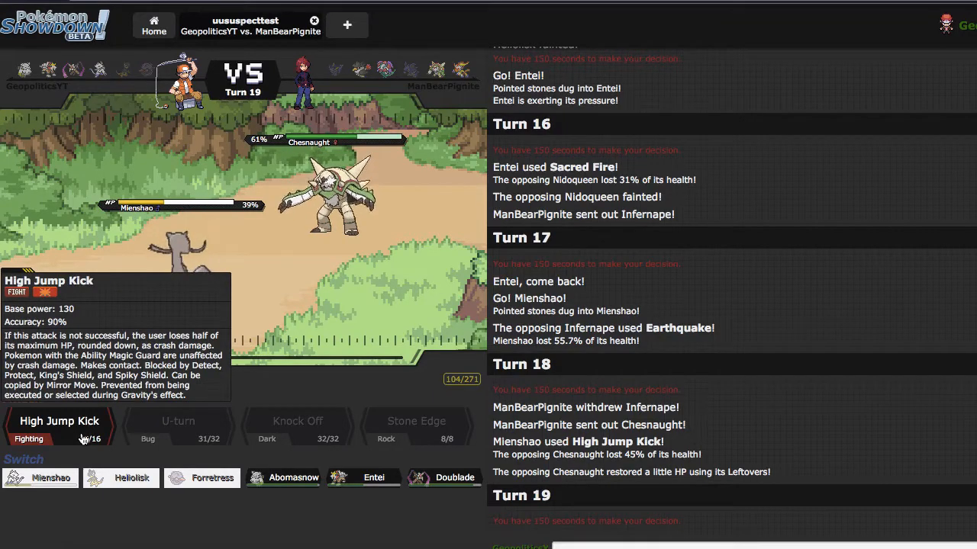
- Have Mienshao High Jump Kick Chesnaught until it faints
{"action": "left_click", "coordinate": [58, 421]}
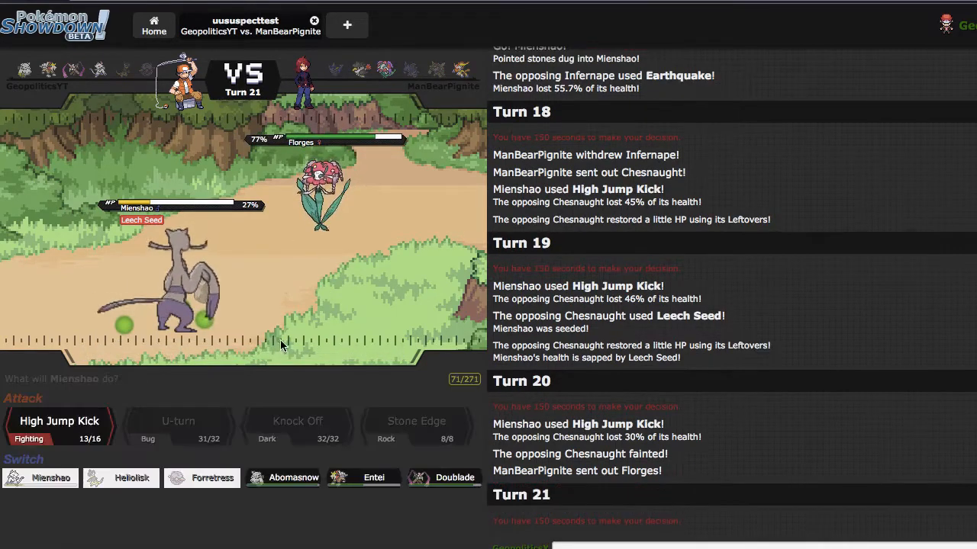
{"action": "mouse_move", "coordinate": [372, 478]}
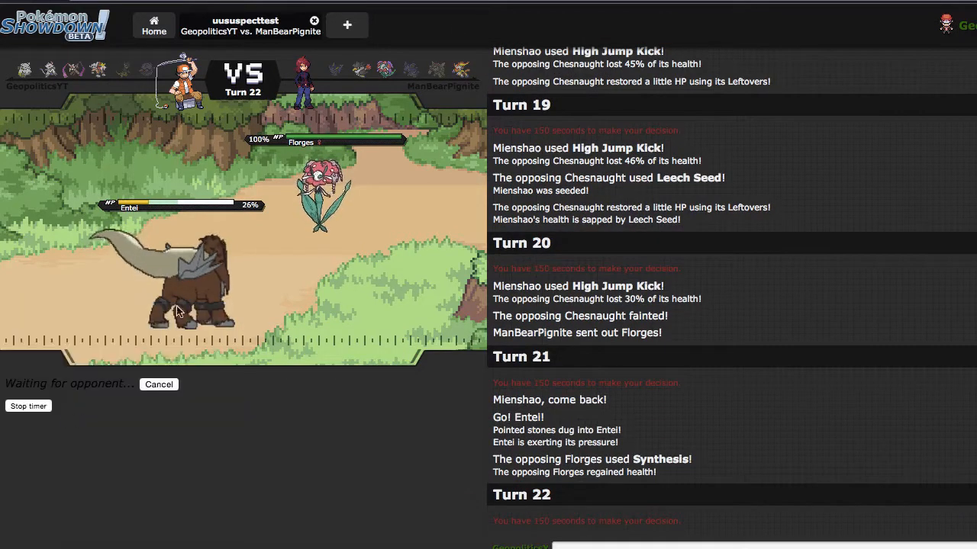
{"action": "mouse_move", "coordinate": [462, 68]}
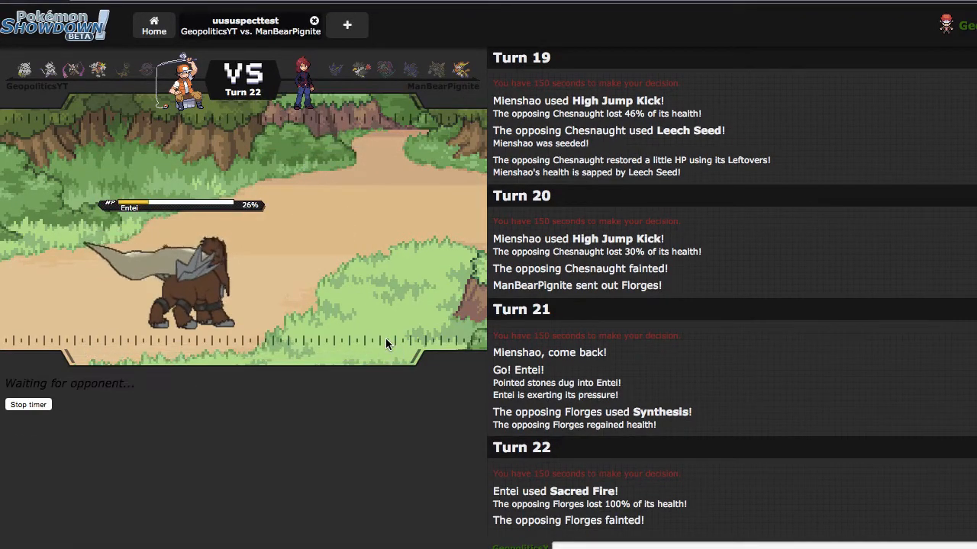
{"action": "mouse_move", "coordinate": [360, 348]}
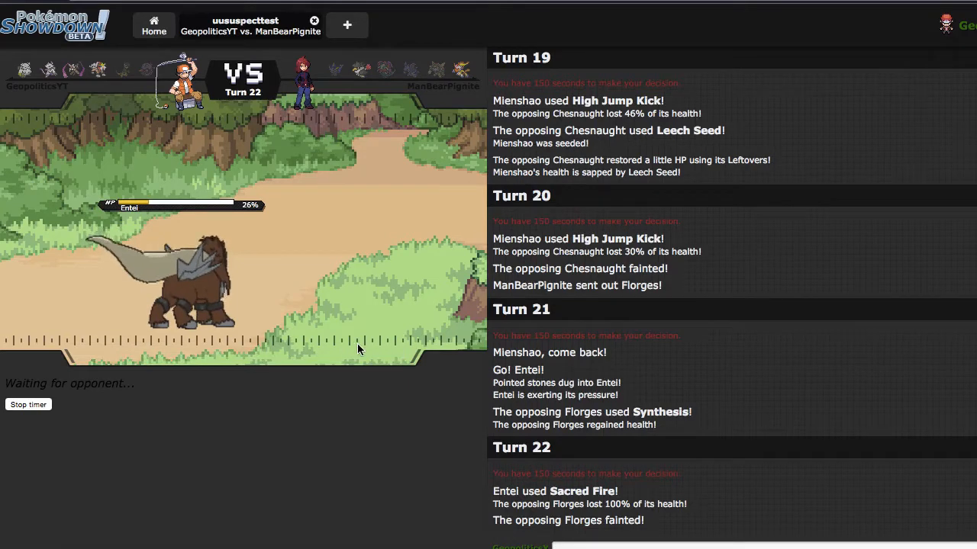
{"action": "mouse_move", "coordinate": [147, 181]}
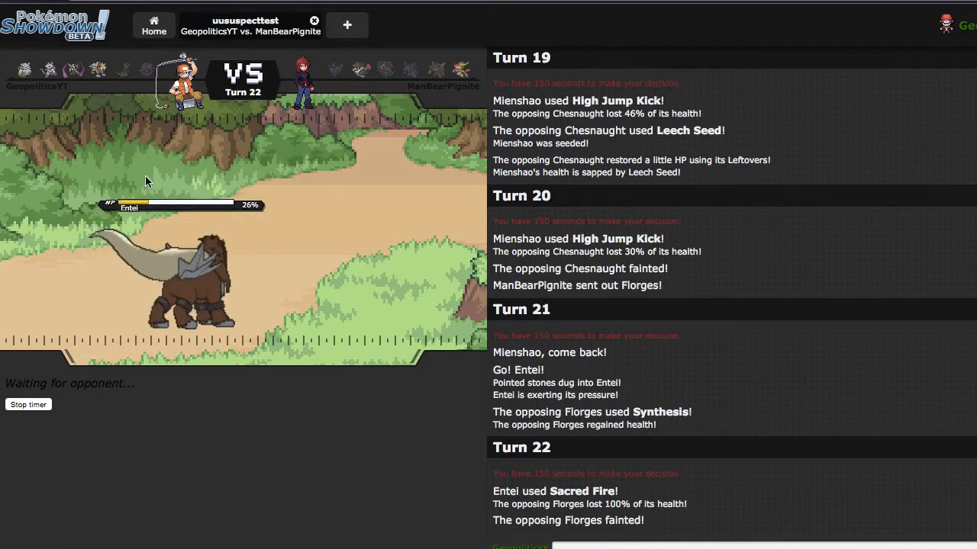
{"action": "mouse_move", "coordinate": [352, 293]}
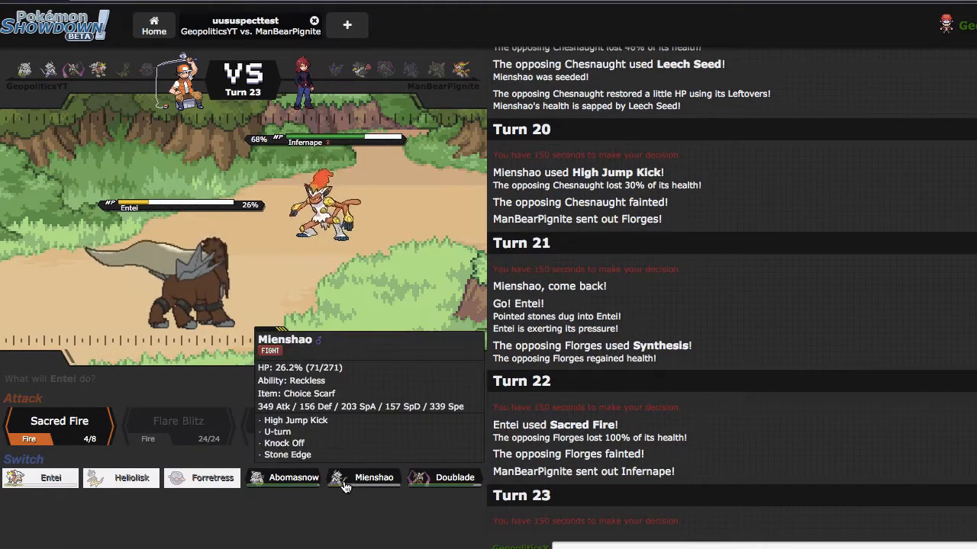
- Switch Entei out for Mienshao, which faints to Infernape's Earthquake
{"action": "left_click", "coordinate": [373, 478]}
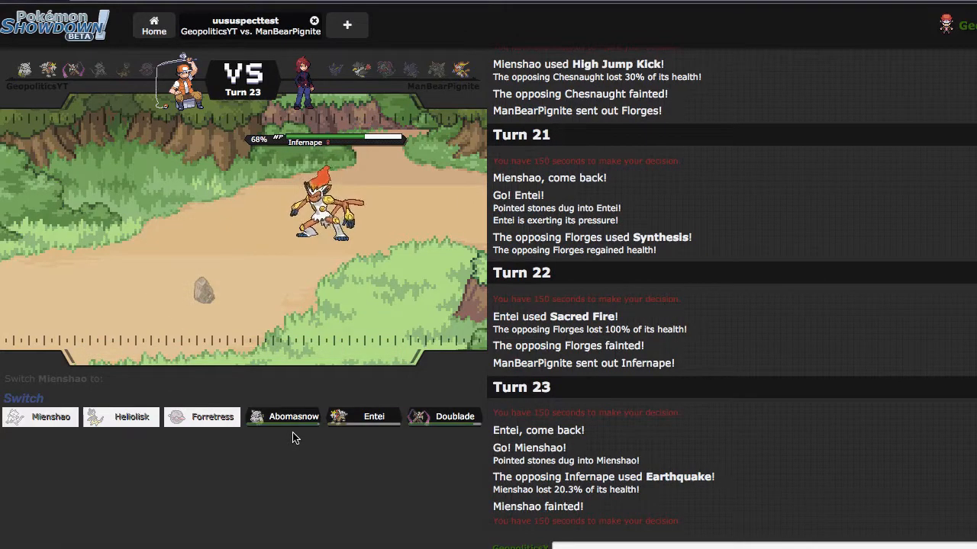
- Send in Abomasnow, Mega Evolve it and attack, winning the battle 1335→1352
{"action": "left_click", "coordinate": [293, 417]}
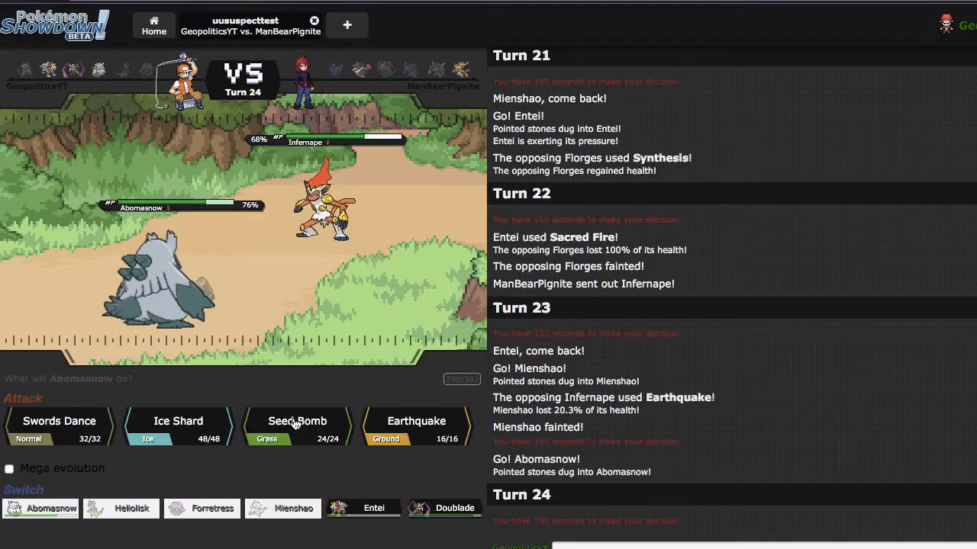
{"action": "left_click", "coordinate": [296, 422]}
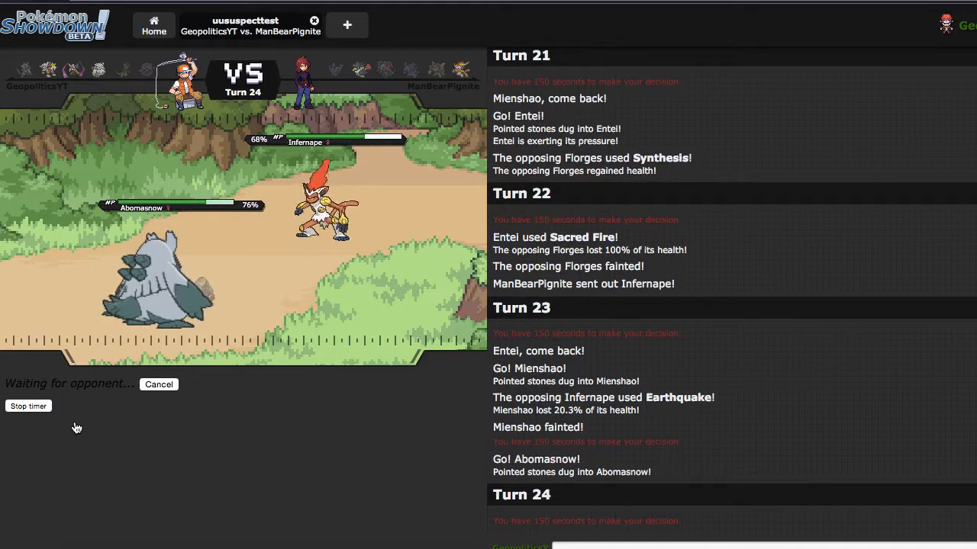
{"action": "left_click", "coordinate": [159, 385]}
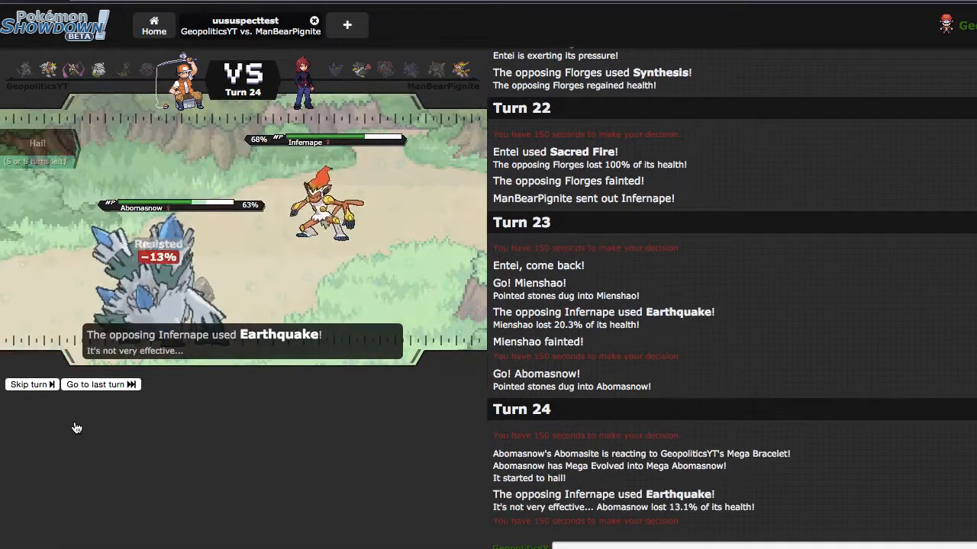
{"action": "left_click", "coordinate": [58, 422]}
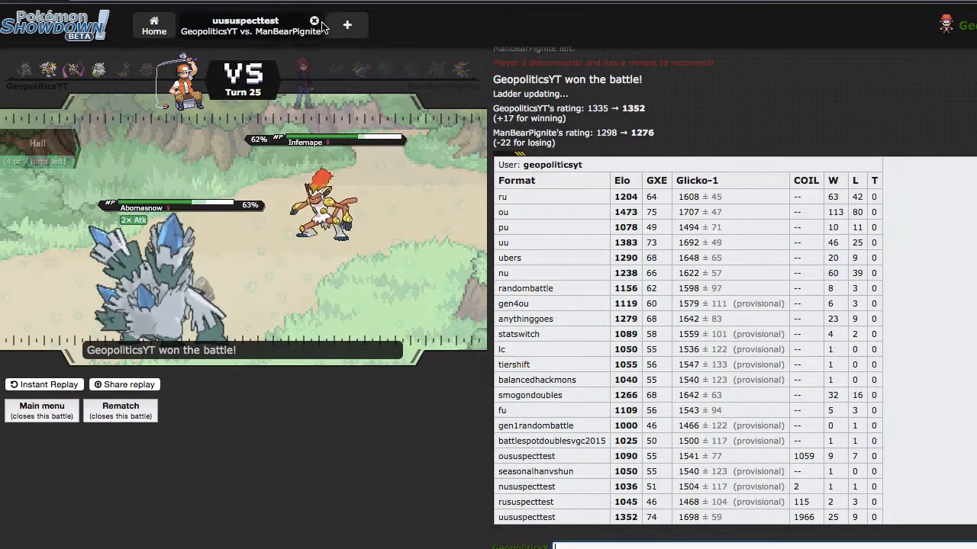
- Close the won battle against the previous opponent to return to the home screen
{"action": "left_click", "coordinate": [315, 22]}
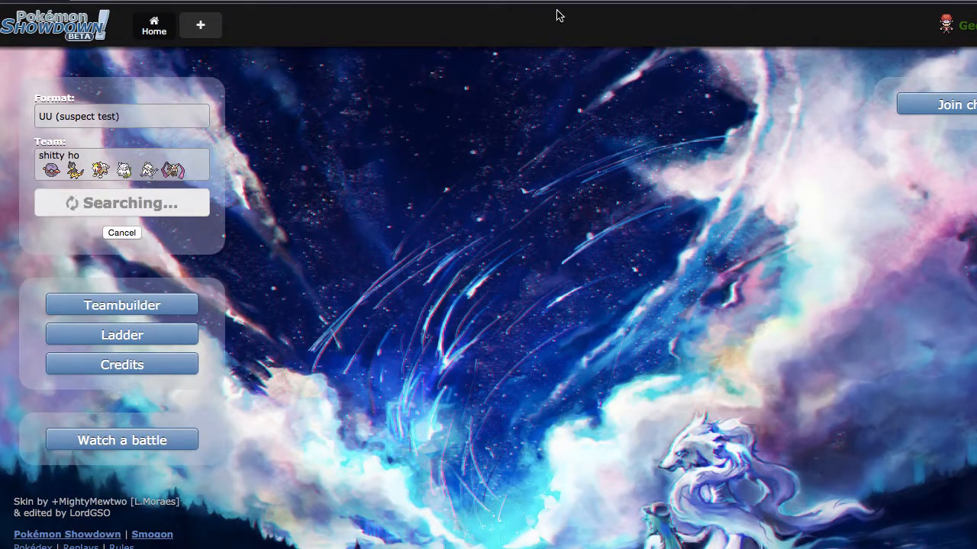
{"action": "mouse_move", "coordinate": [711, 180]}
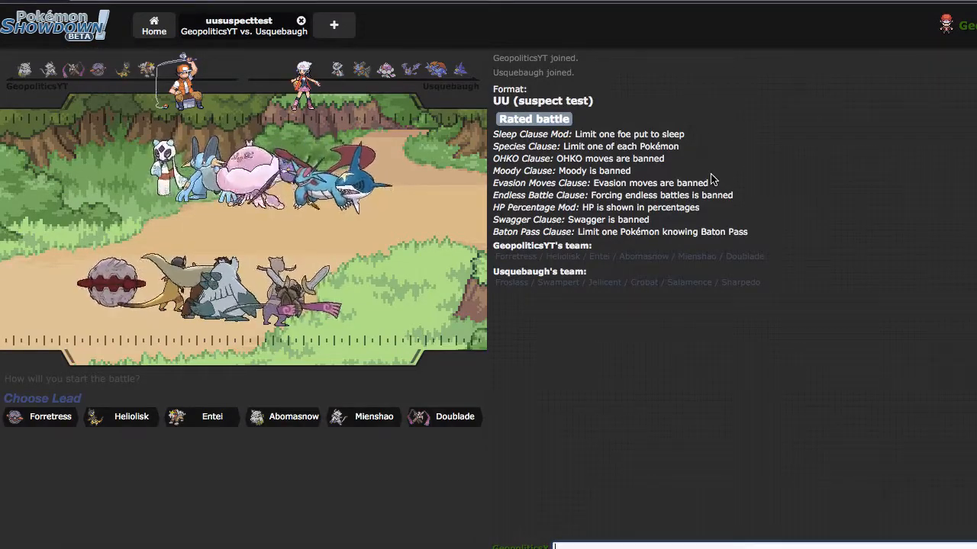
{"action": "mouse_move", "coordinate": [50, 416]}
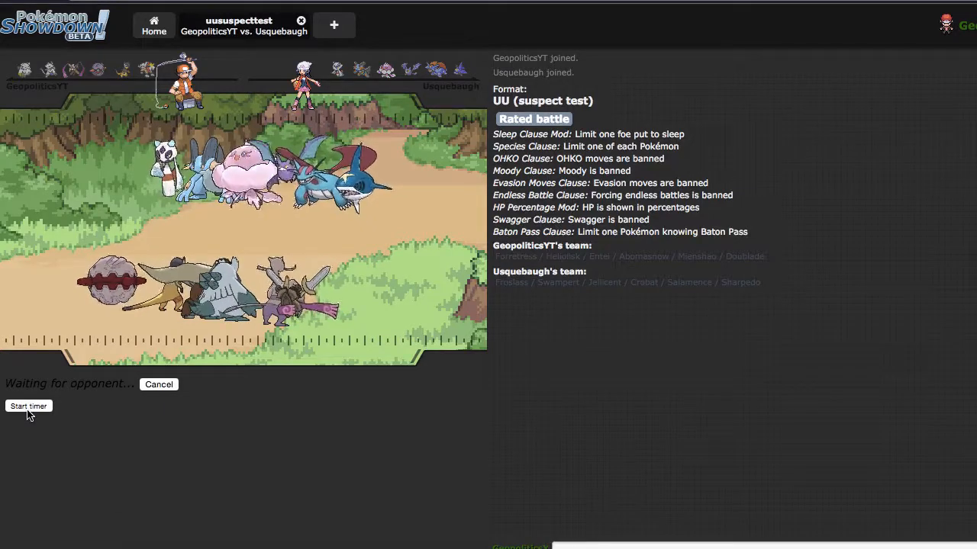
- Start the battle timer while awaiting the opponent Usquebaugh's lead
{"action": "left_click", "coordinate": [27, 406]}
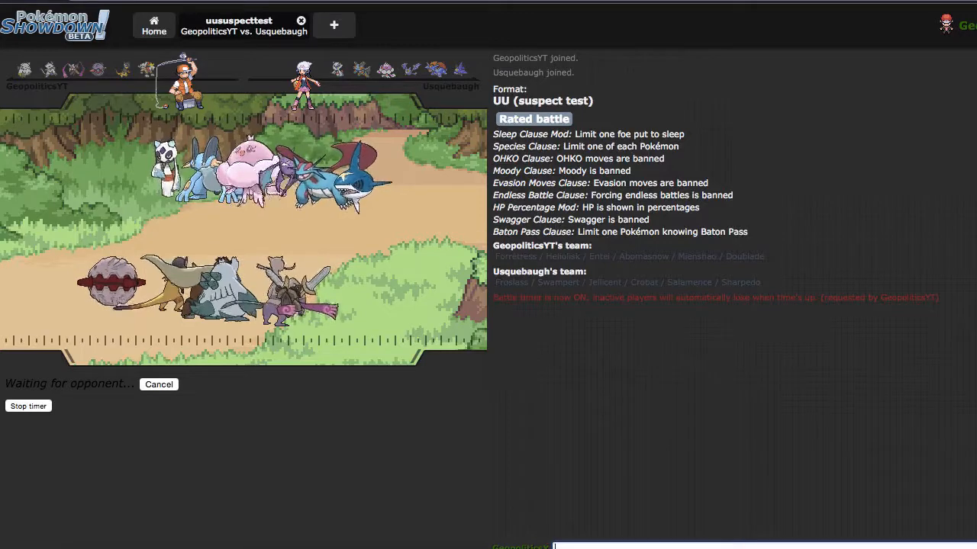
{"action": "mouse_move", "coordinate": [772, 145]}
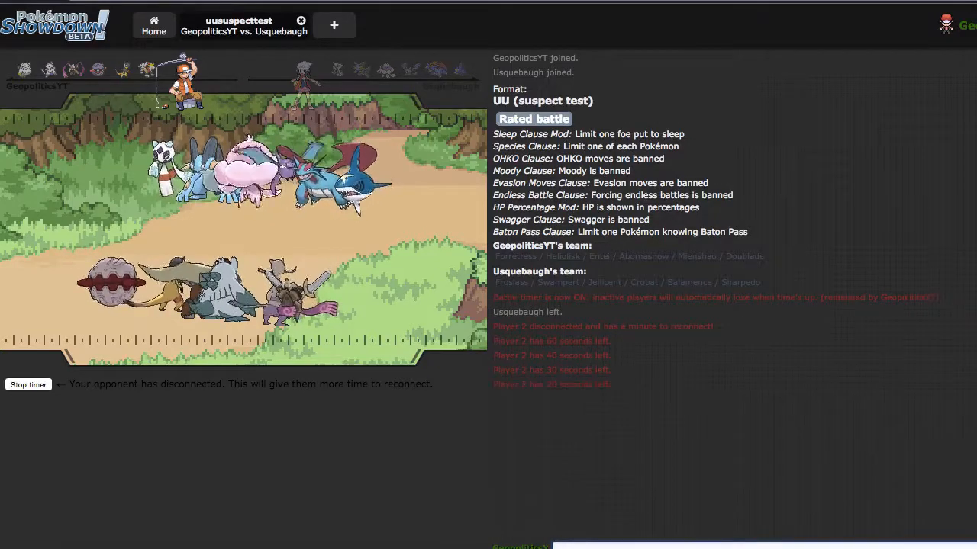
{"action": "mouse_move", "coordinate": [895, 458]}
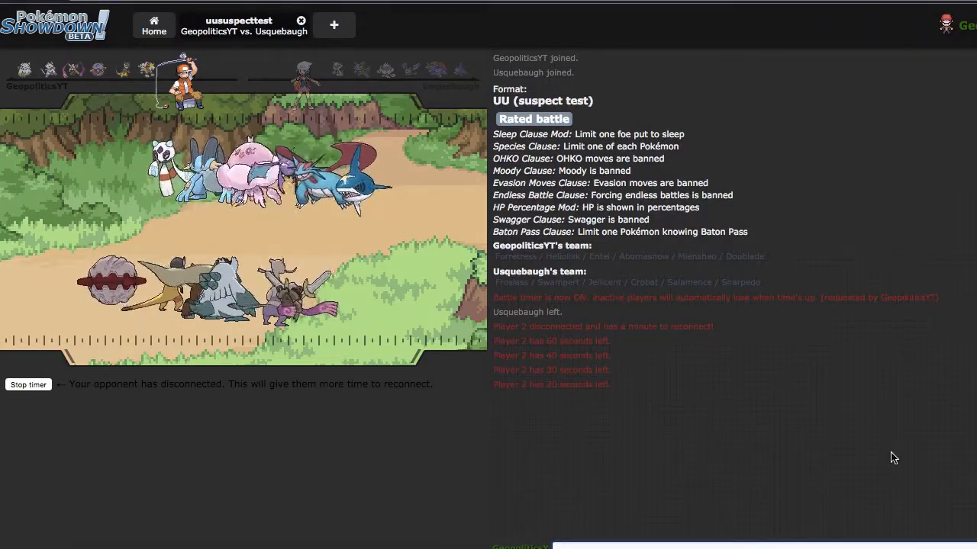